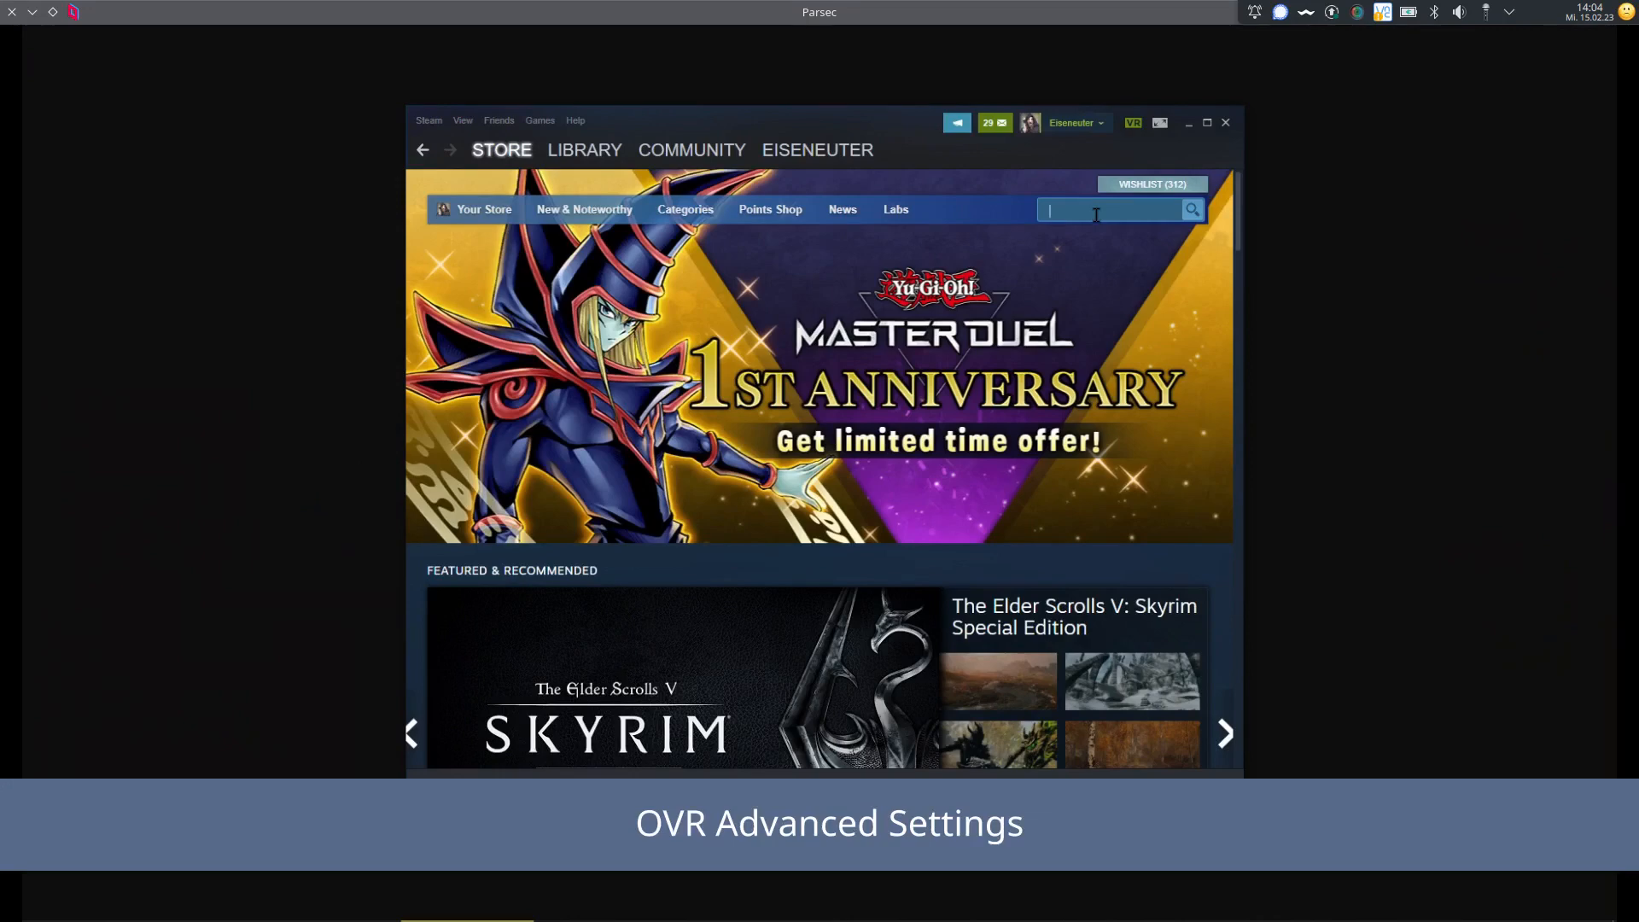
Search the store for 'OVR Ad' and go to the free OVR Advanced Settings page.
text(OVR Advanced Settings)
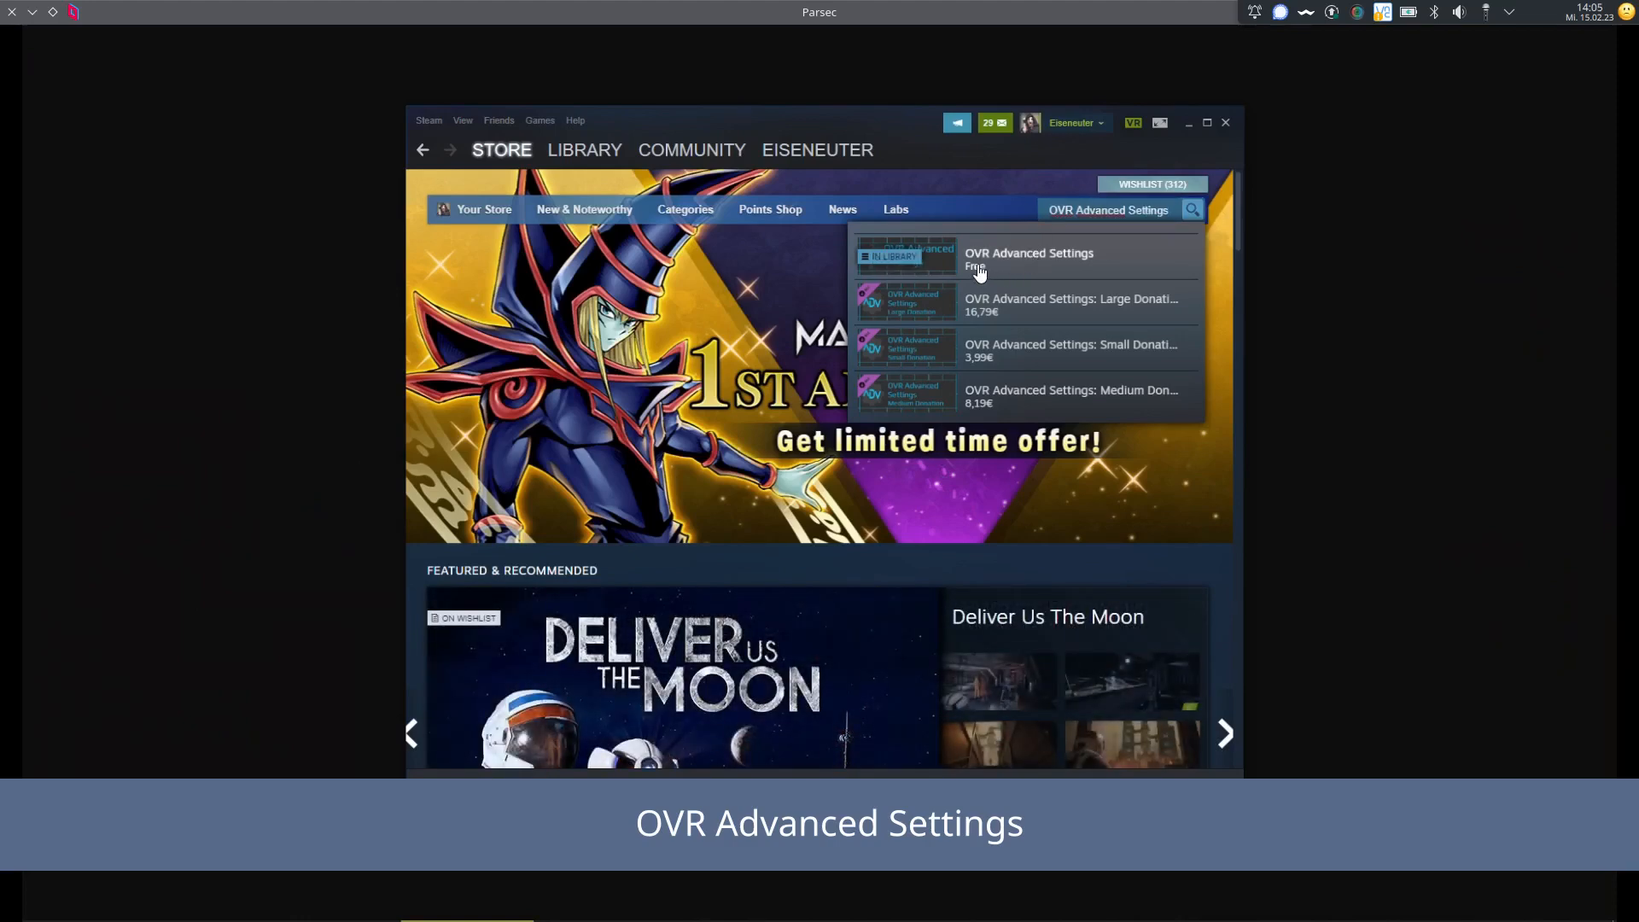
click(1028, 258)
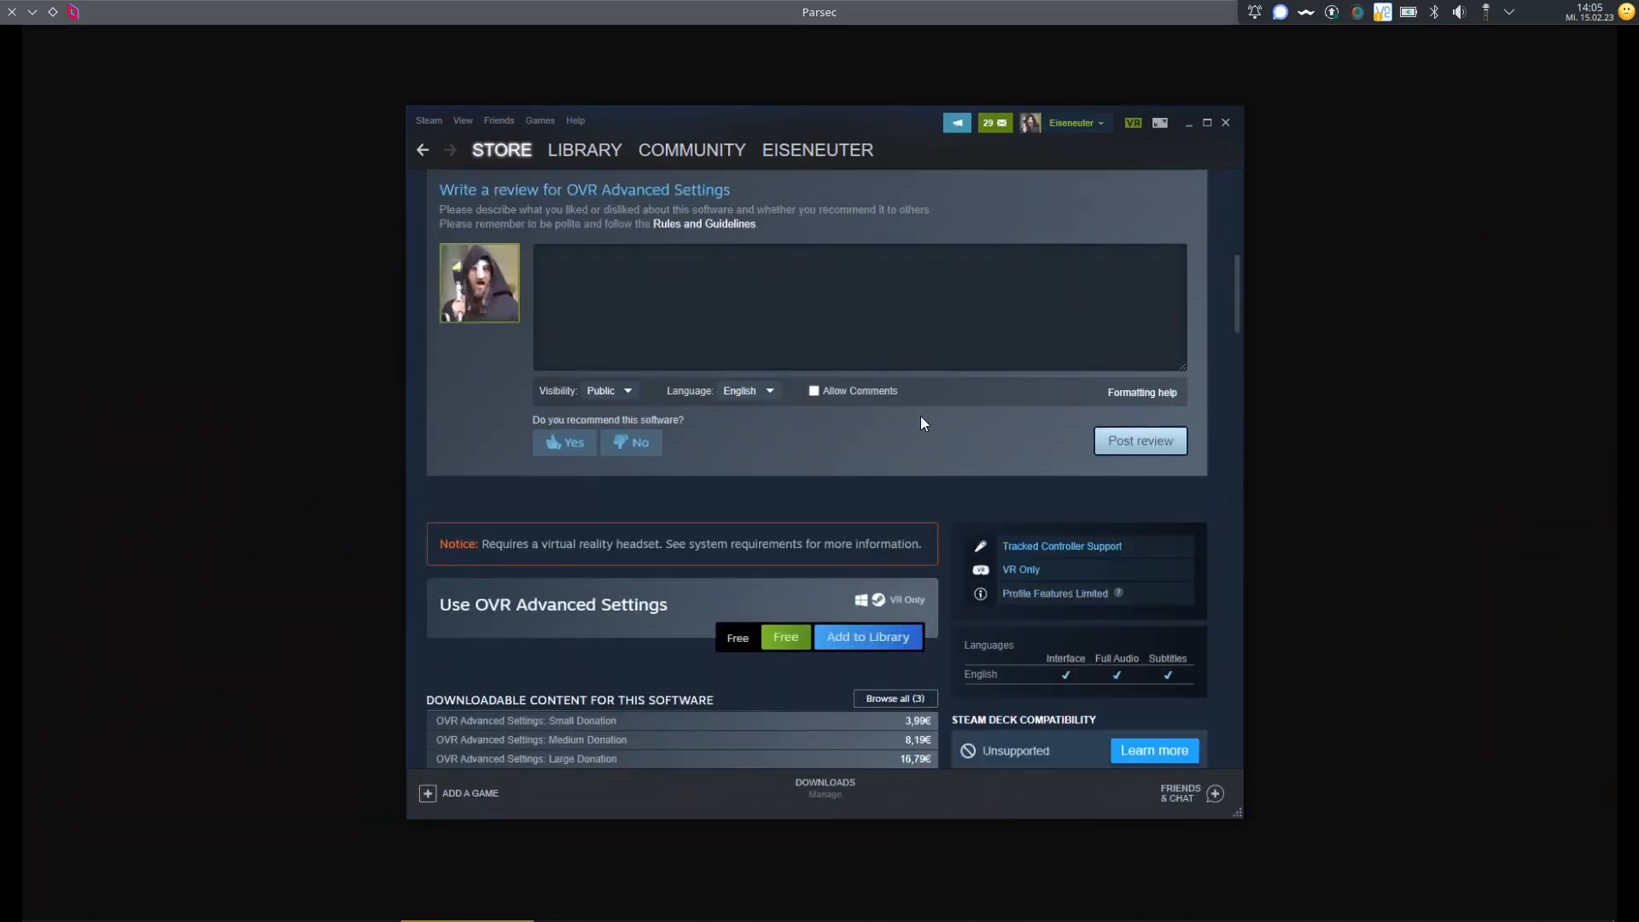
Add the free OVR Advanced Settings to the library and start it via the green Free button.
scroll(down, 3)
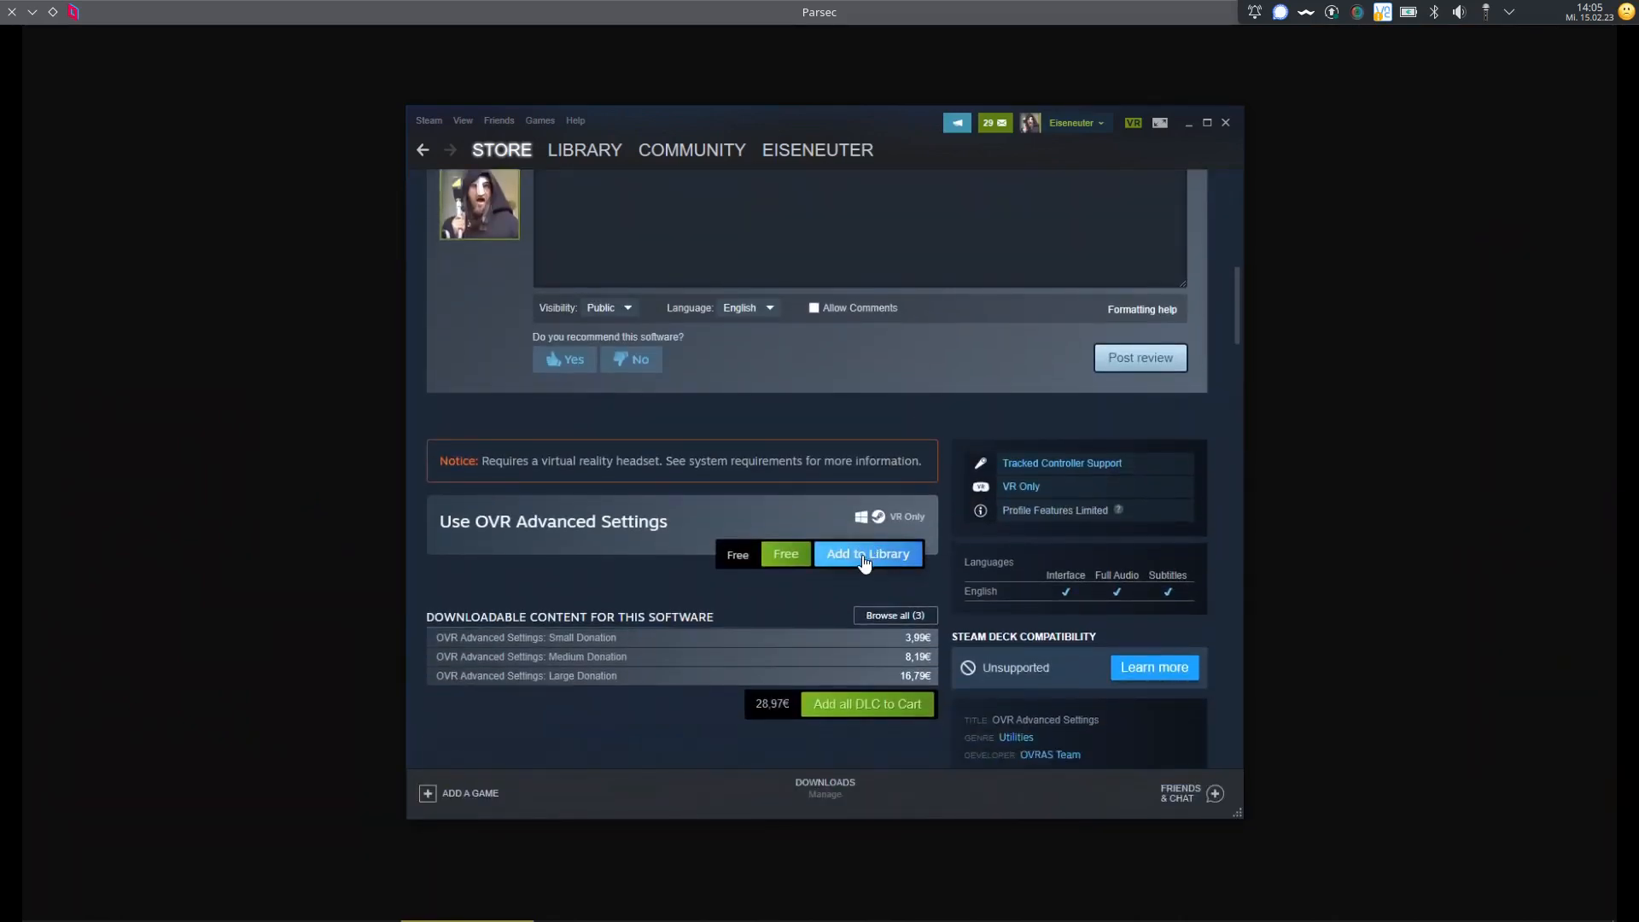
click(865, 553)
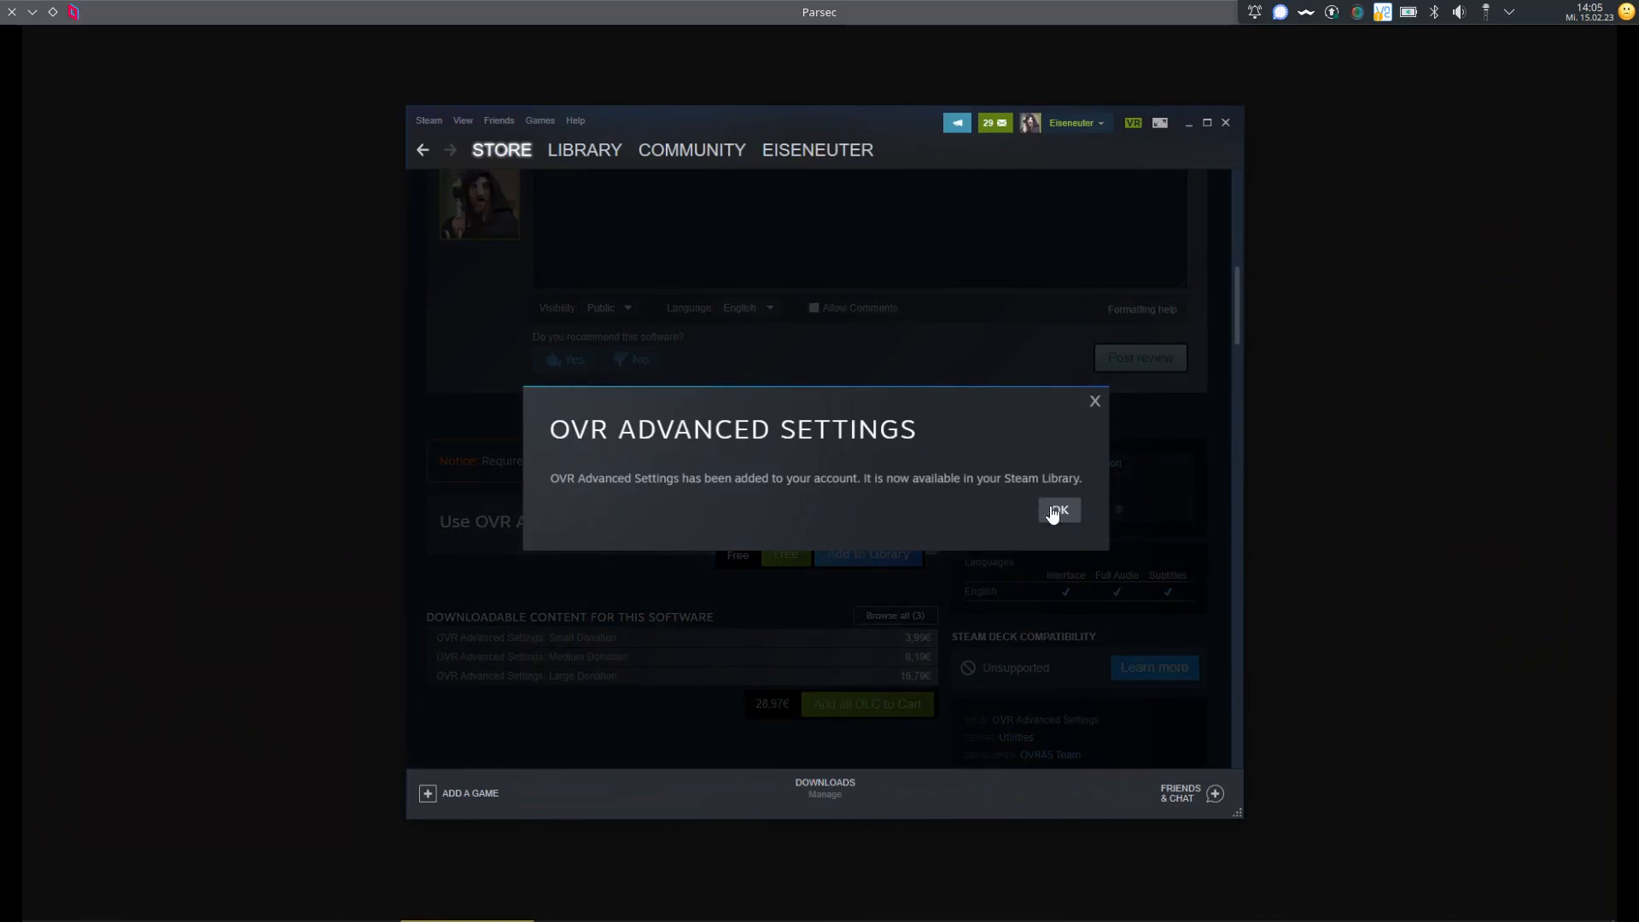
click(1057, 510)
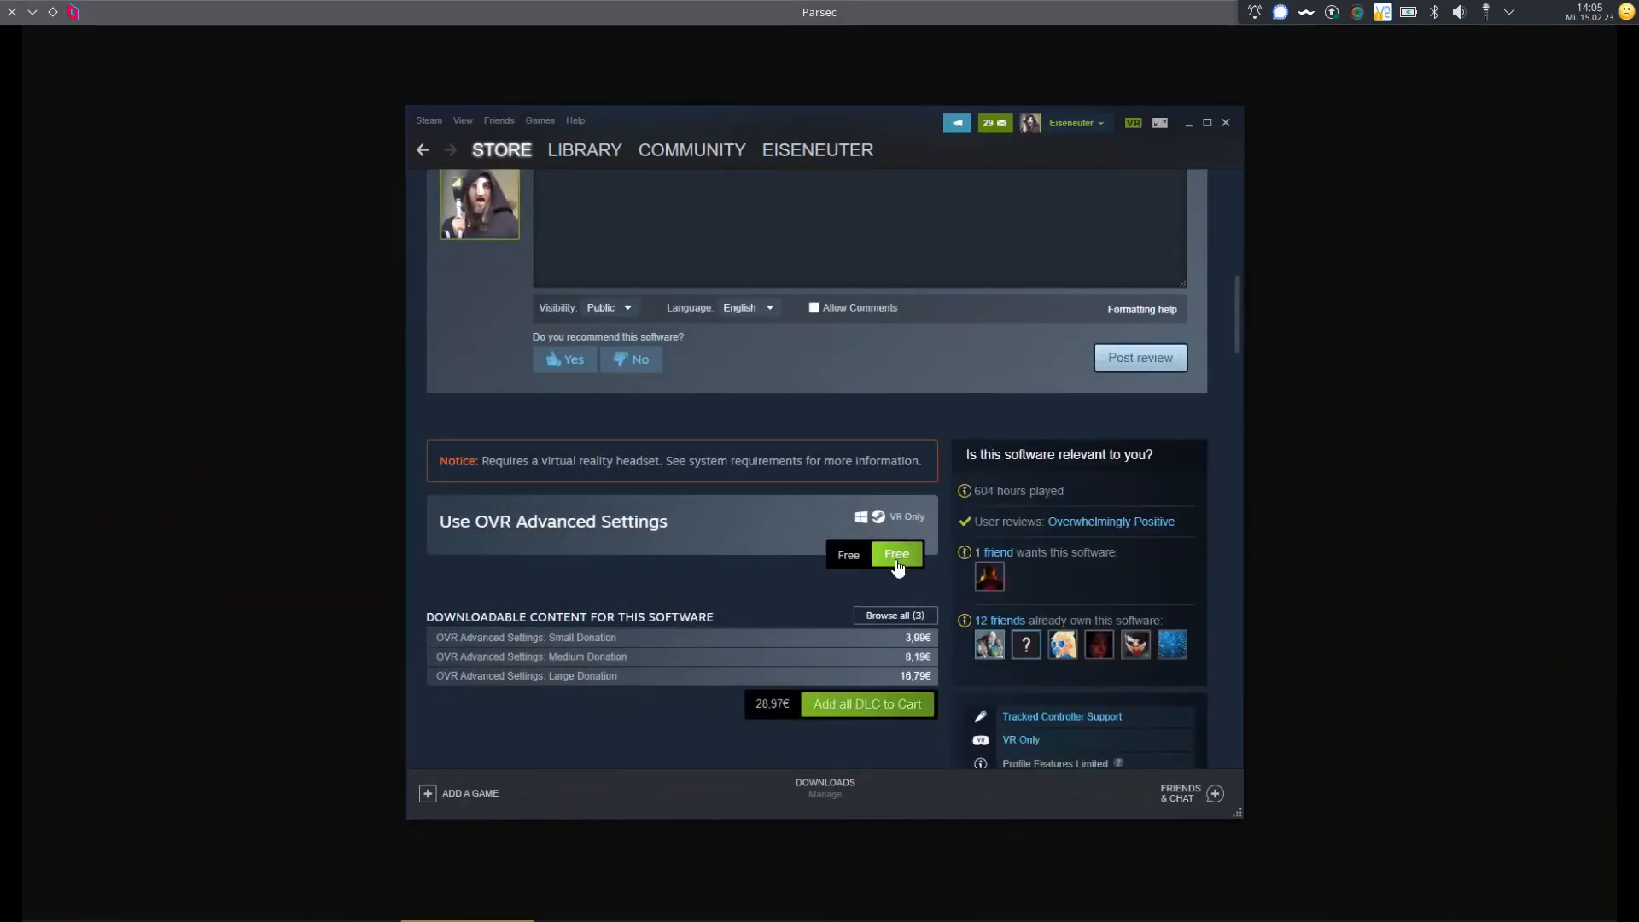
click(896, 553)
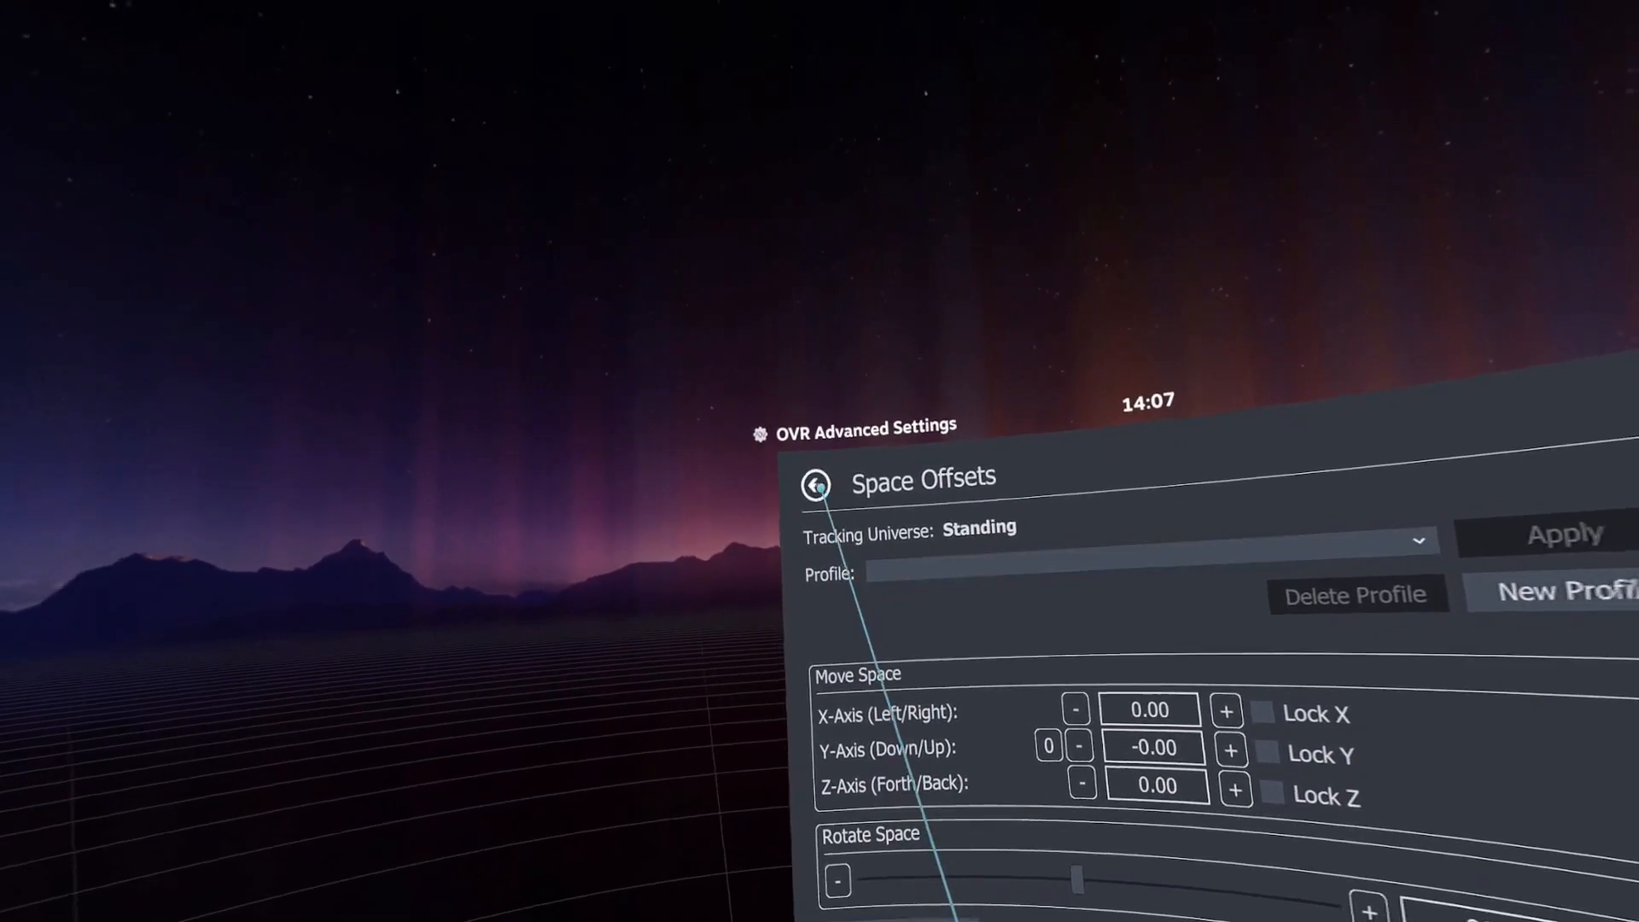
Leave Space Offsets via the back arrow to reach the main overview.
click(816, 487)
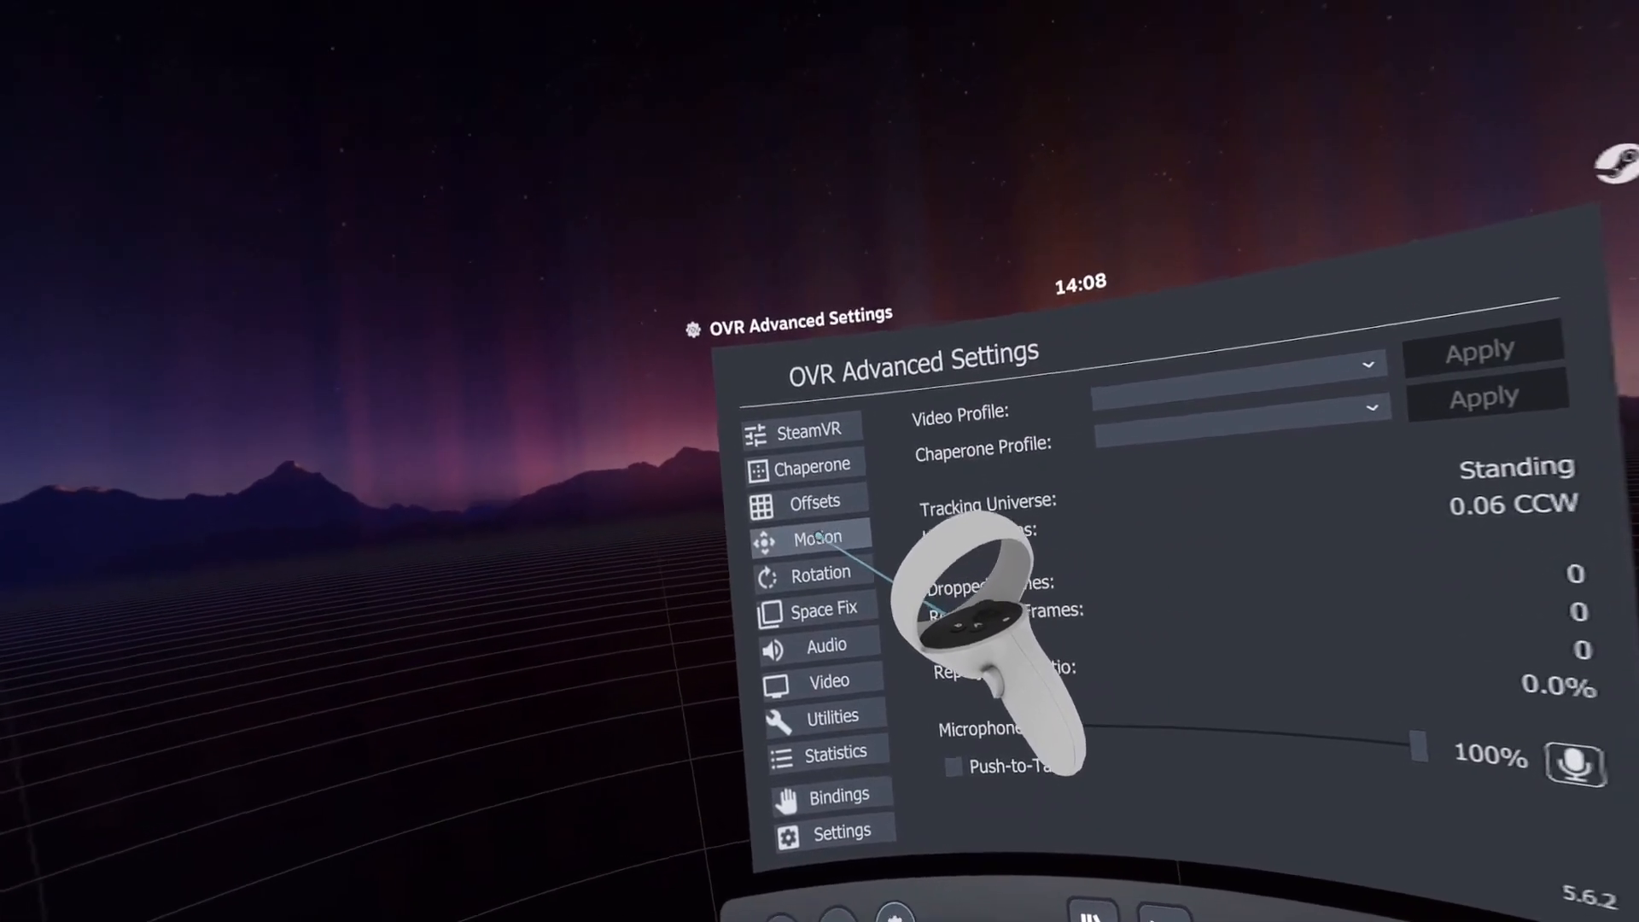
In Motion Settings, enable right-hand Space Drag and go back to the overview.
click(816, 538)
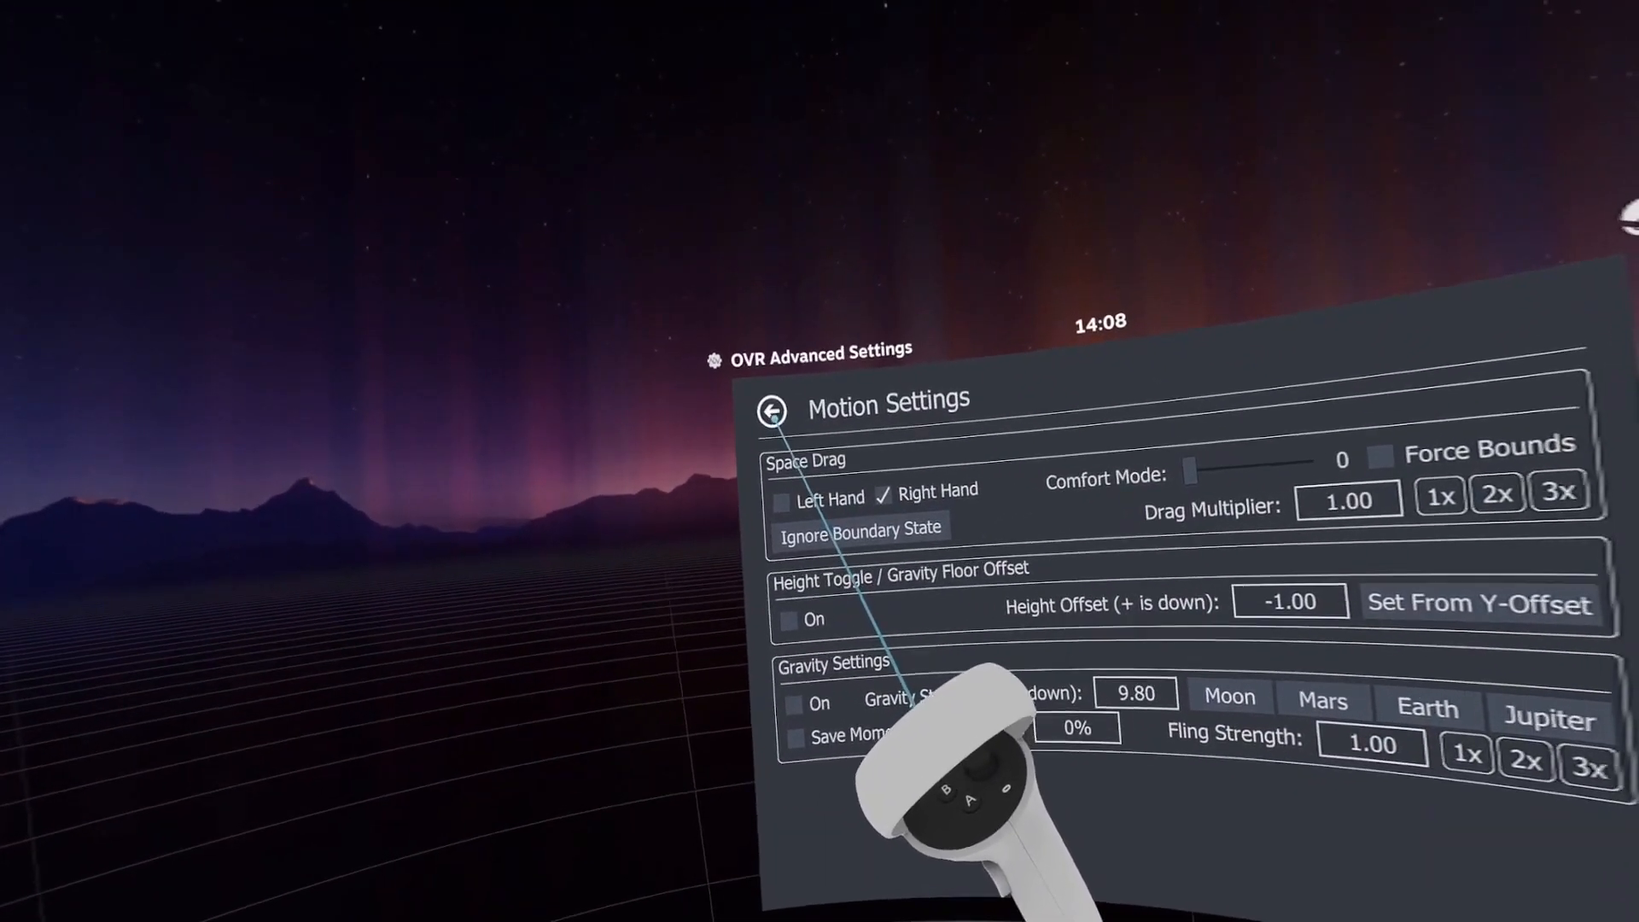
click(771, 412)
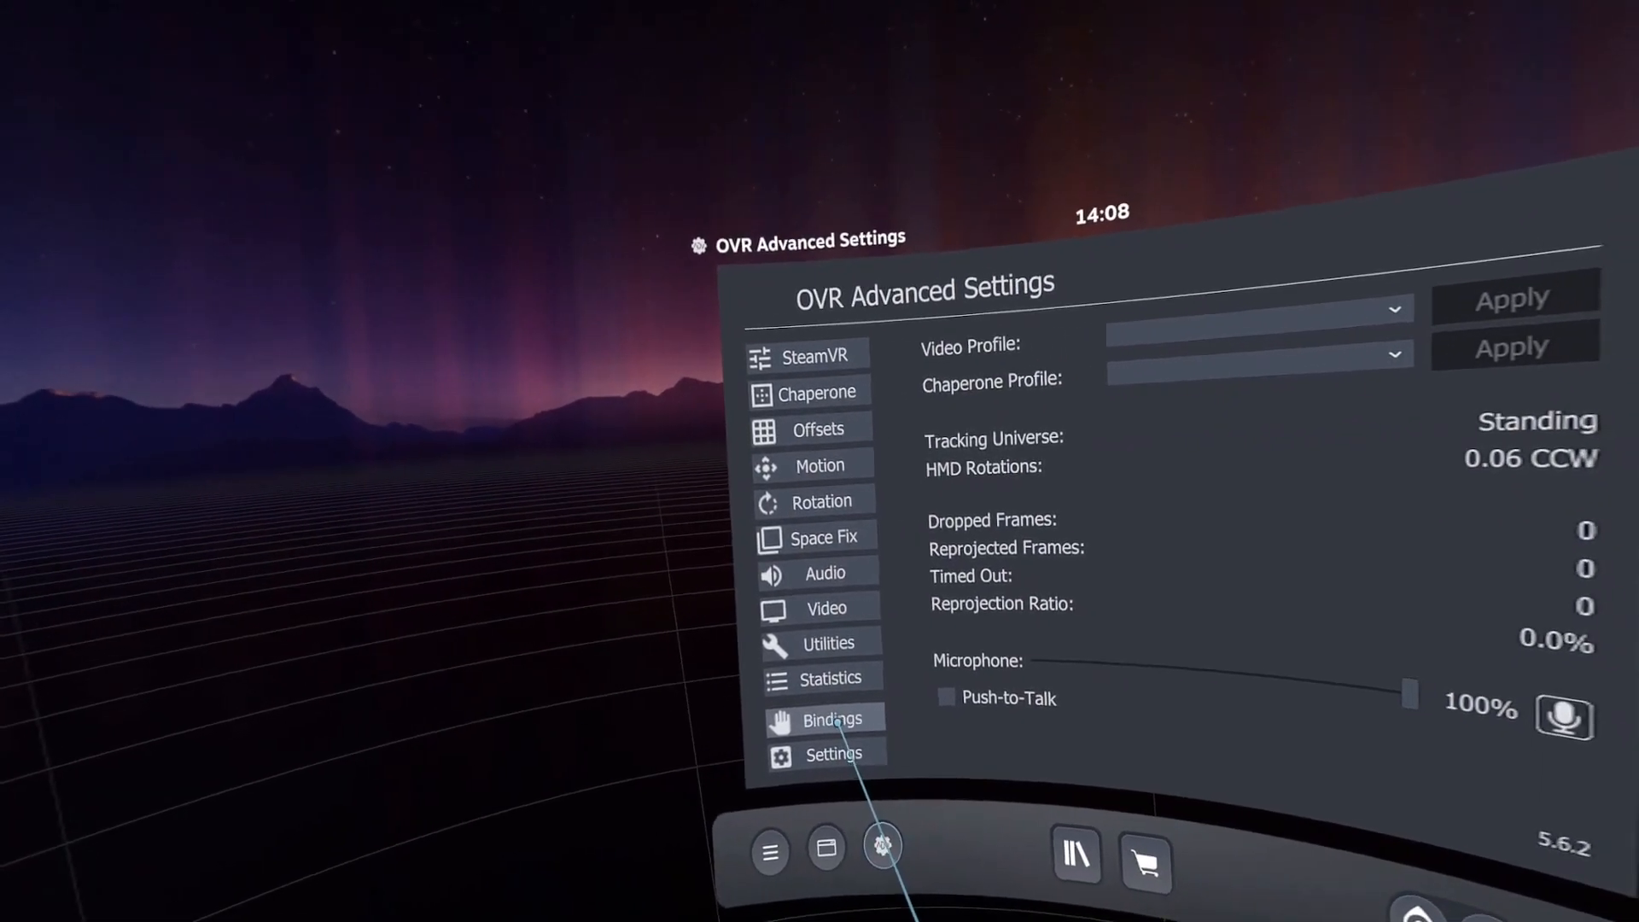
In the OVRAS Touch binding, add an UNUSED mode to the right controller's joystick.
click(832, 719)
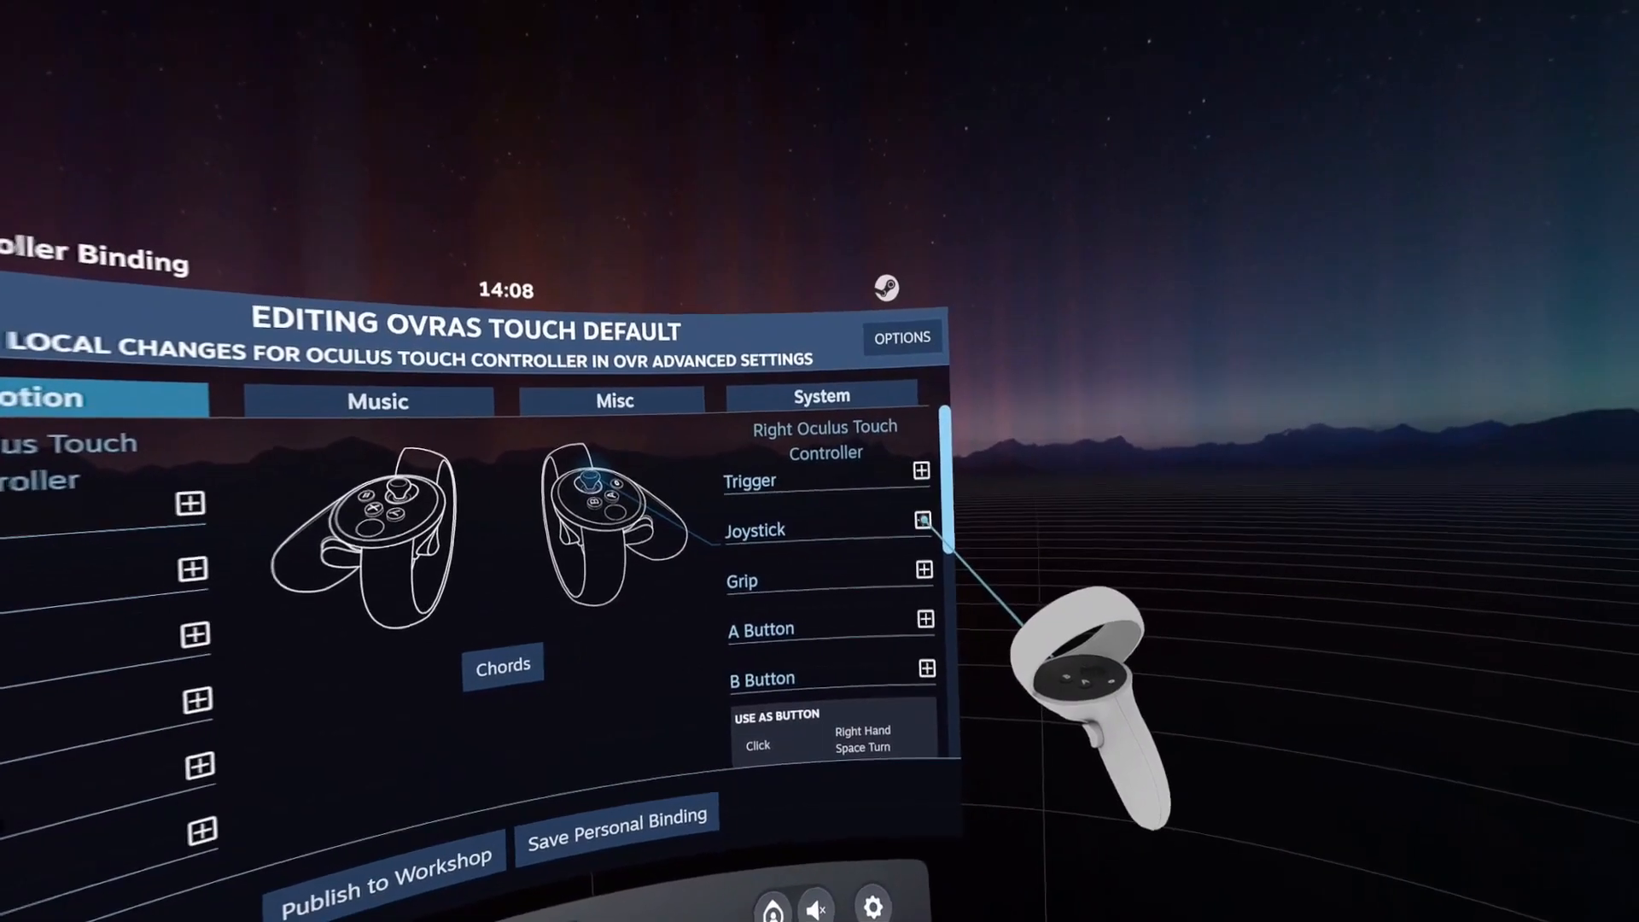
click(920, 521)
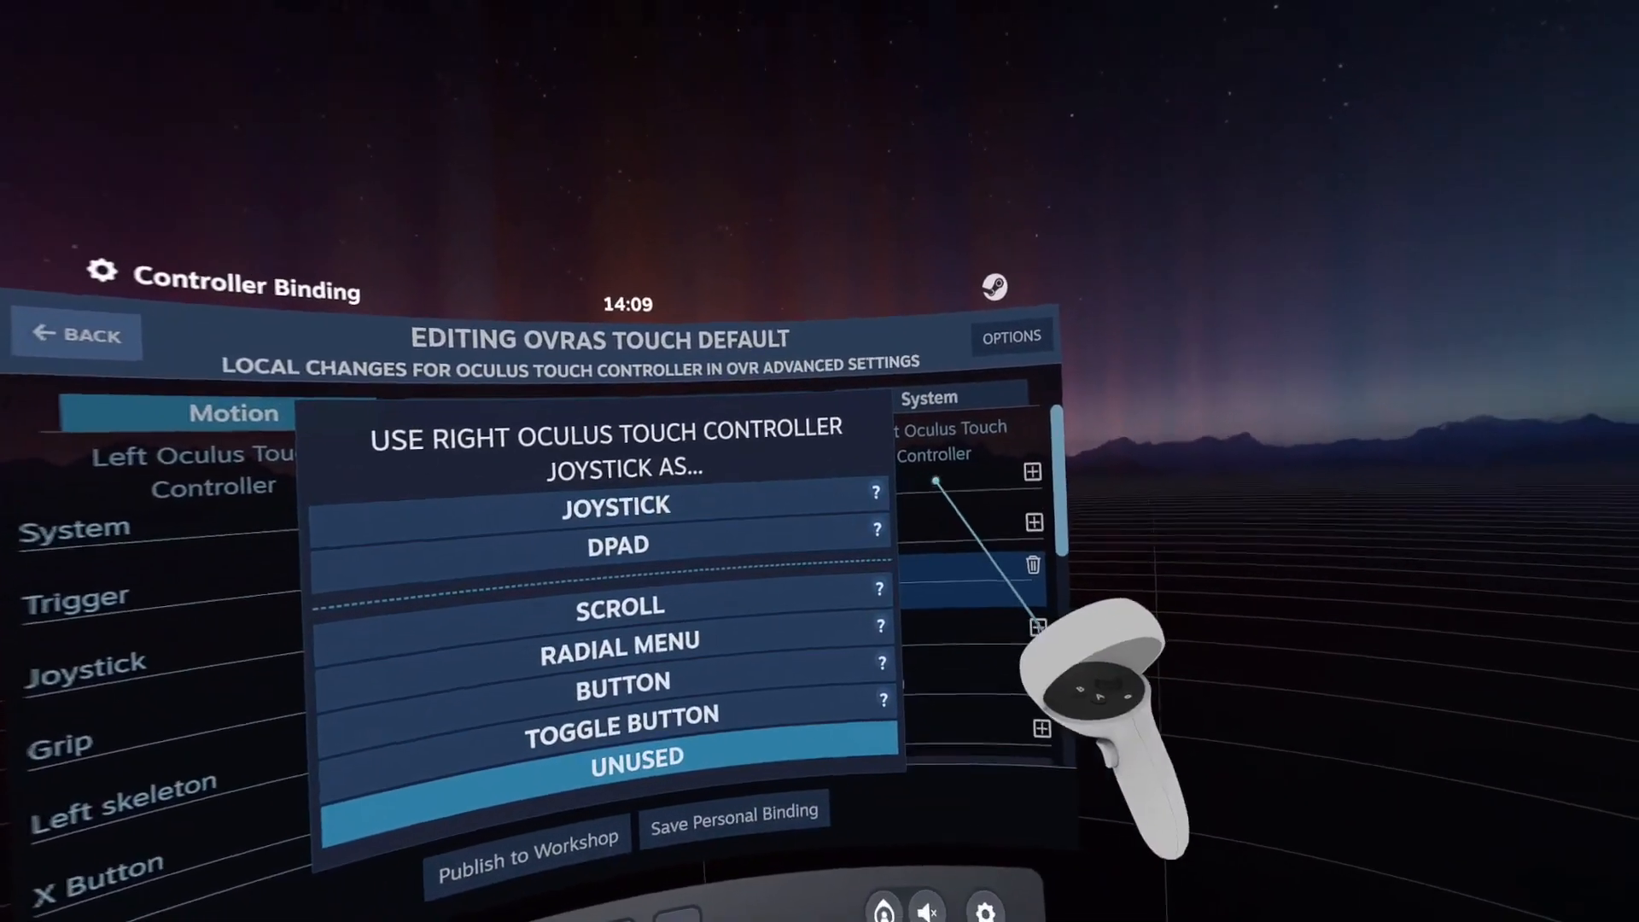
click(635, 756)
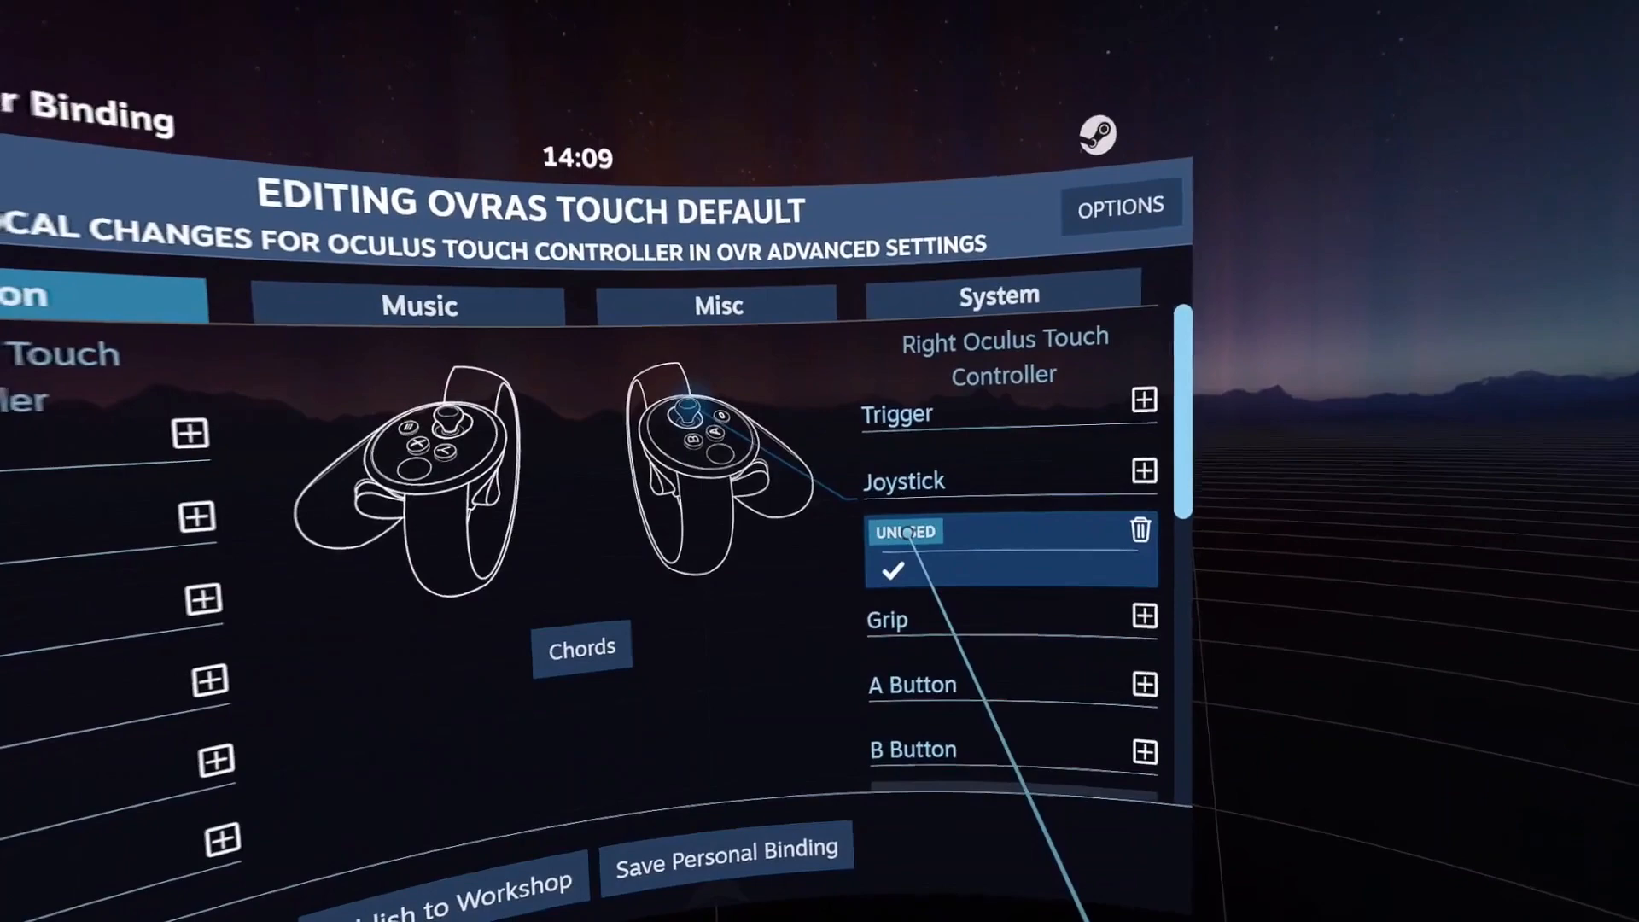
Set the right joystick's mode to JOYSTICK, exposing its empty action slots.
click(1144, 467)
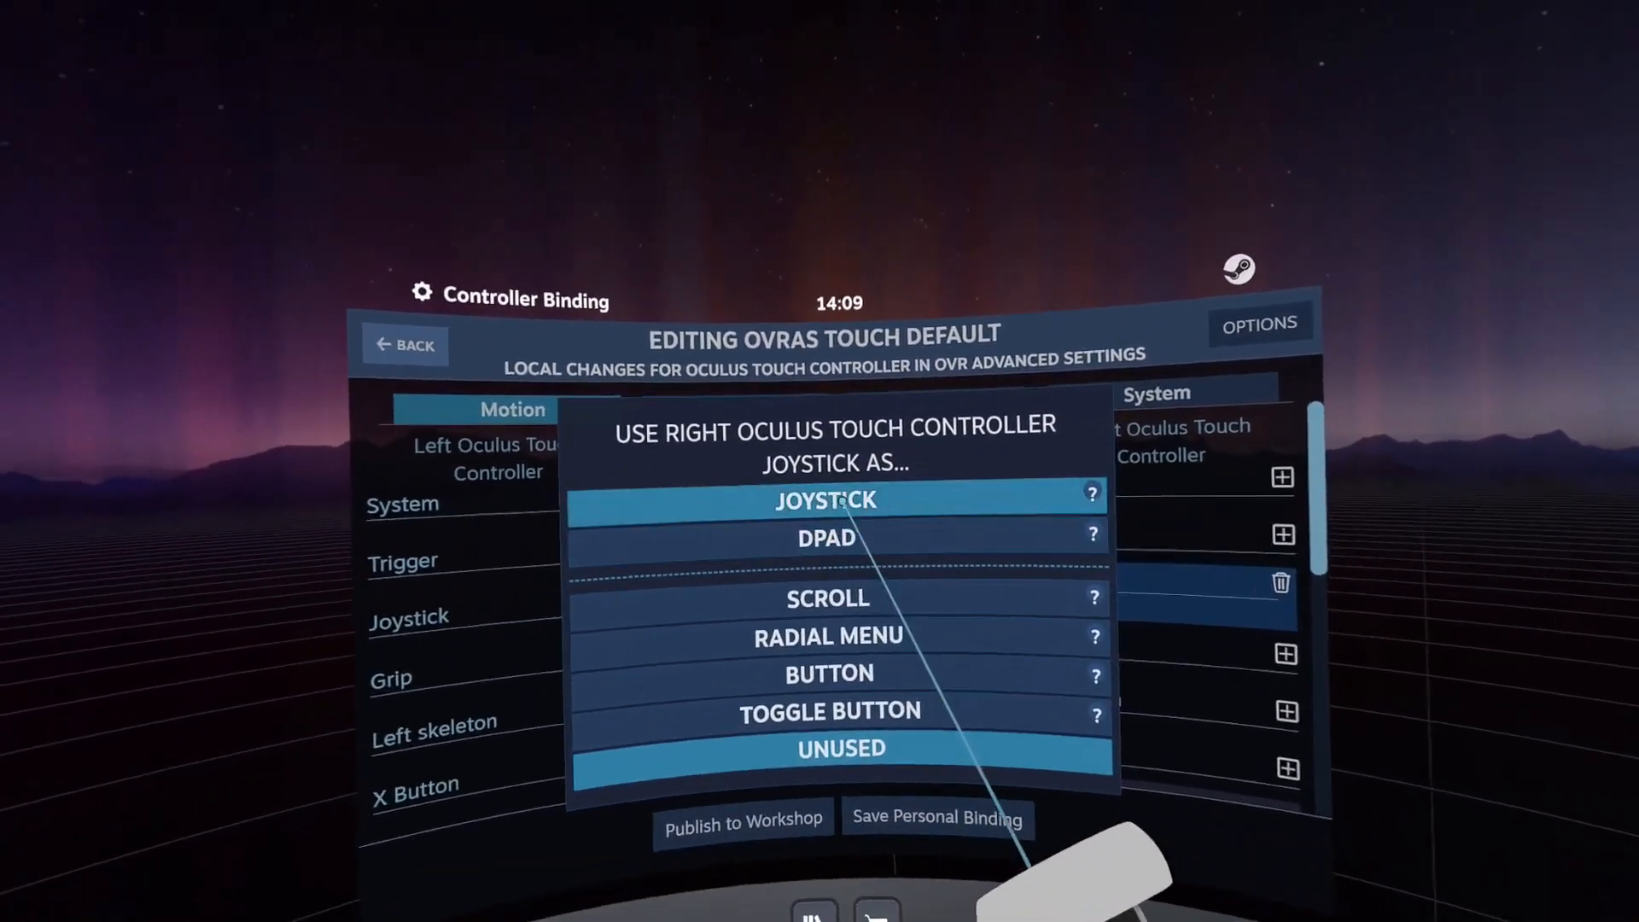
click(824, 500)
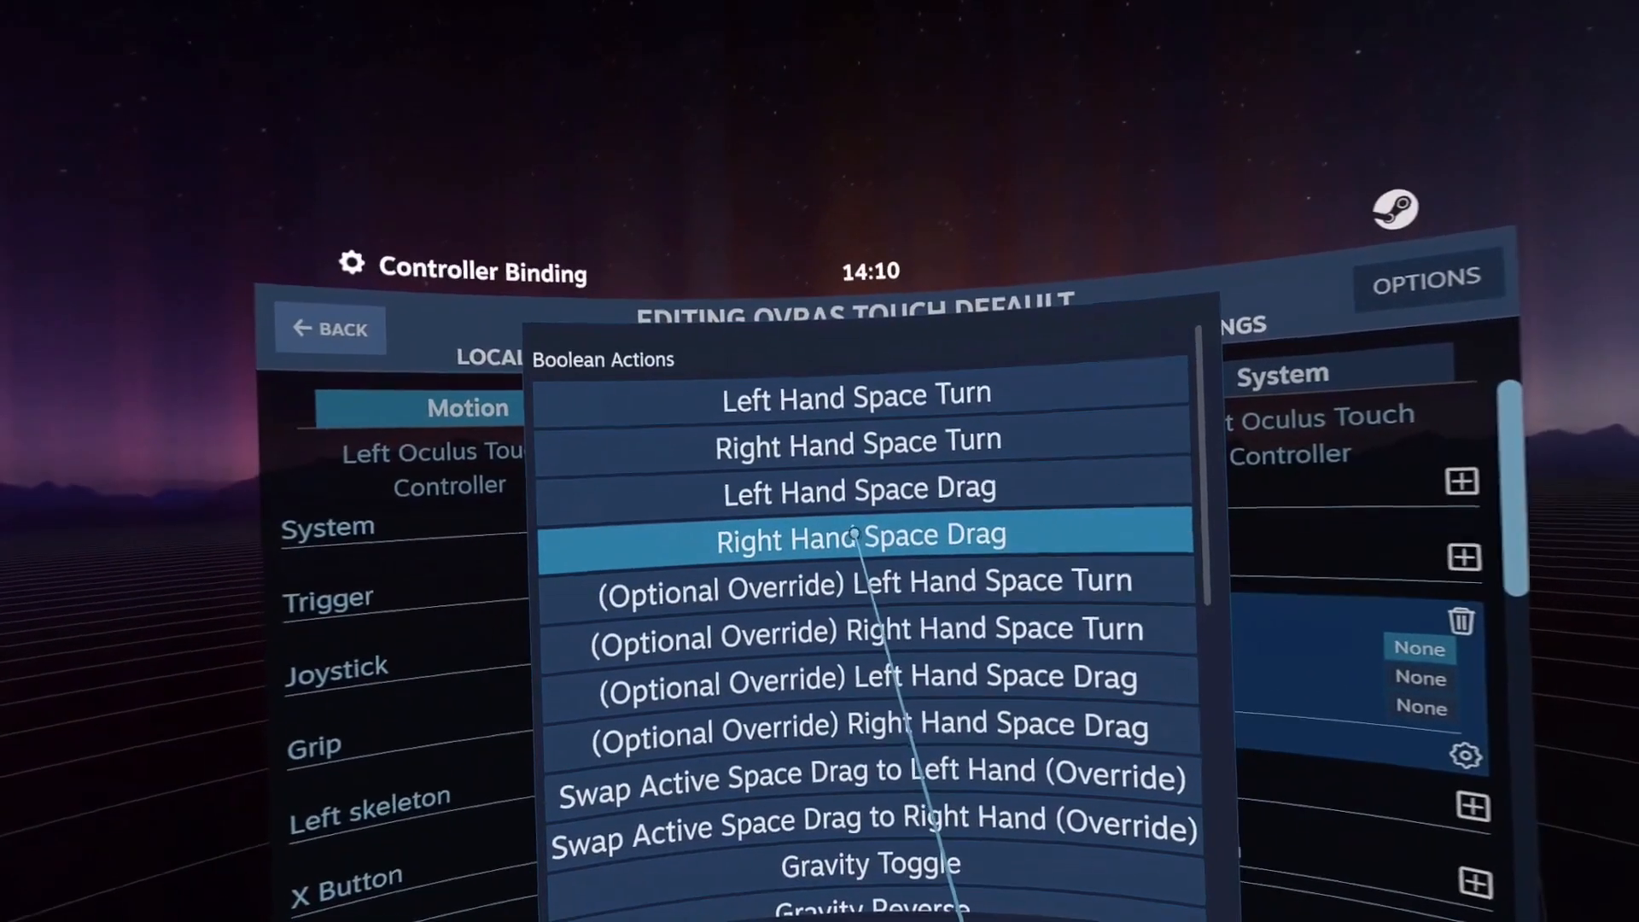
Bind Right Hand Space Drag to the joystick click, then reach Application Settings for Autostart.
click(855, 534)
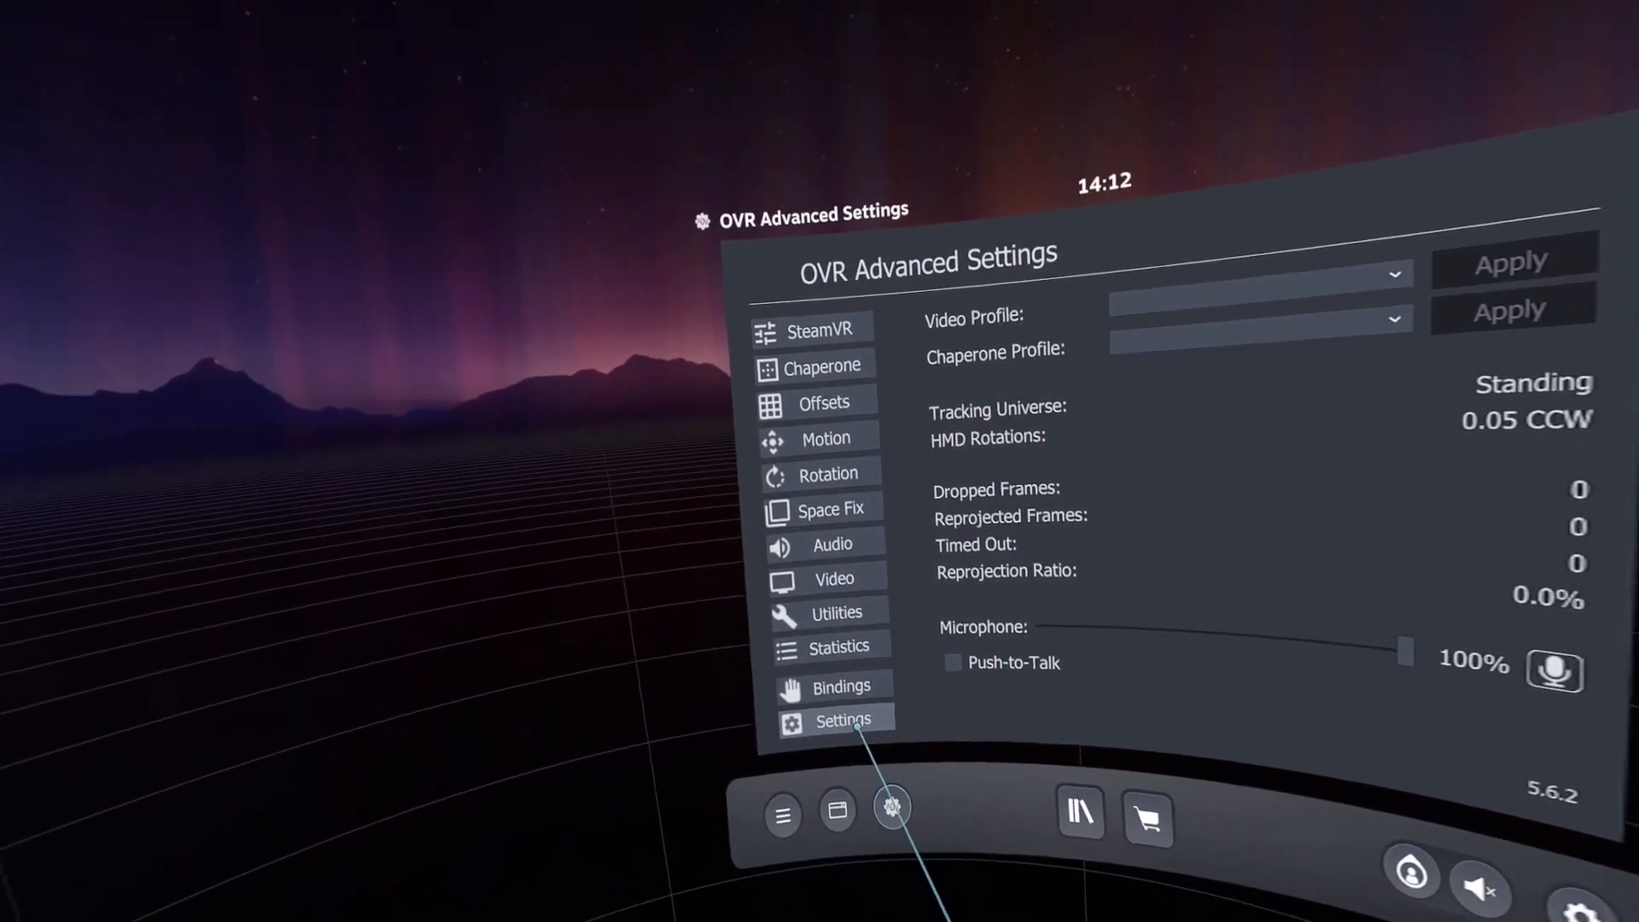
click(842, 720)
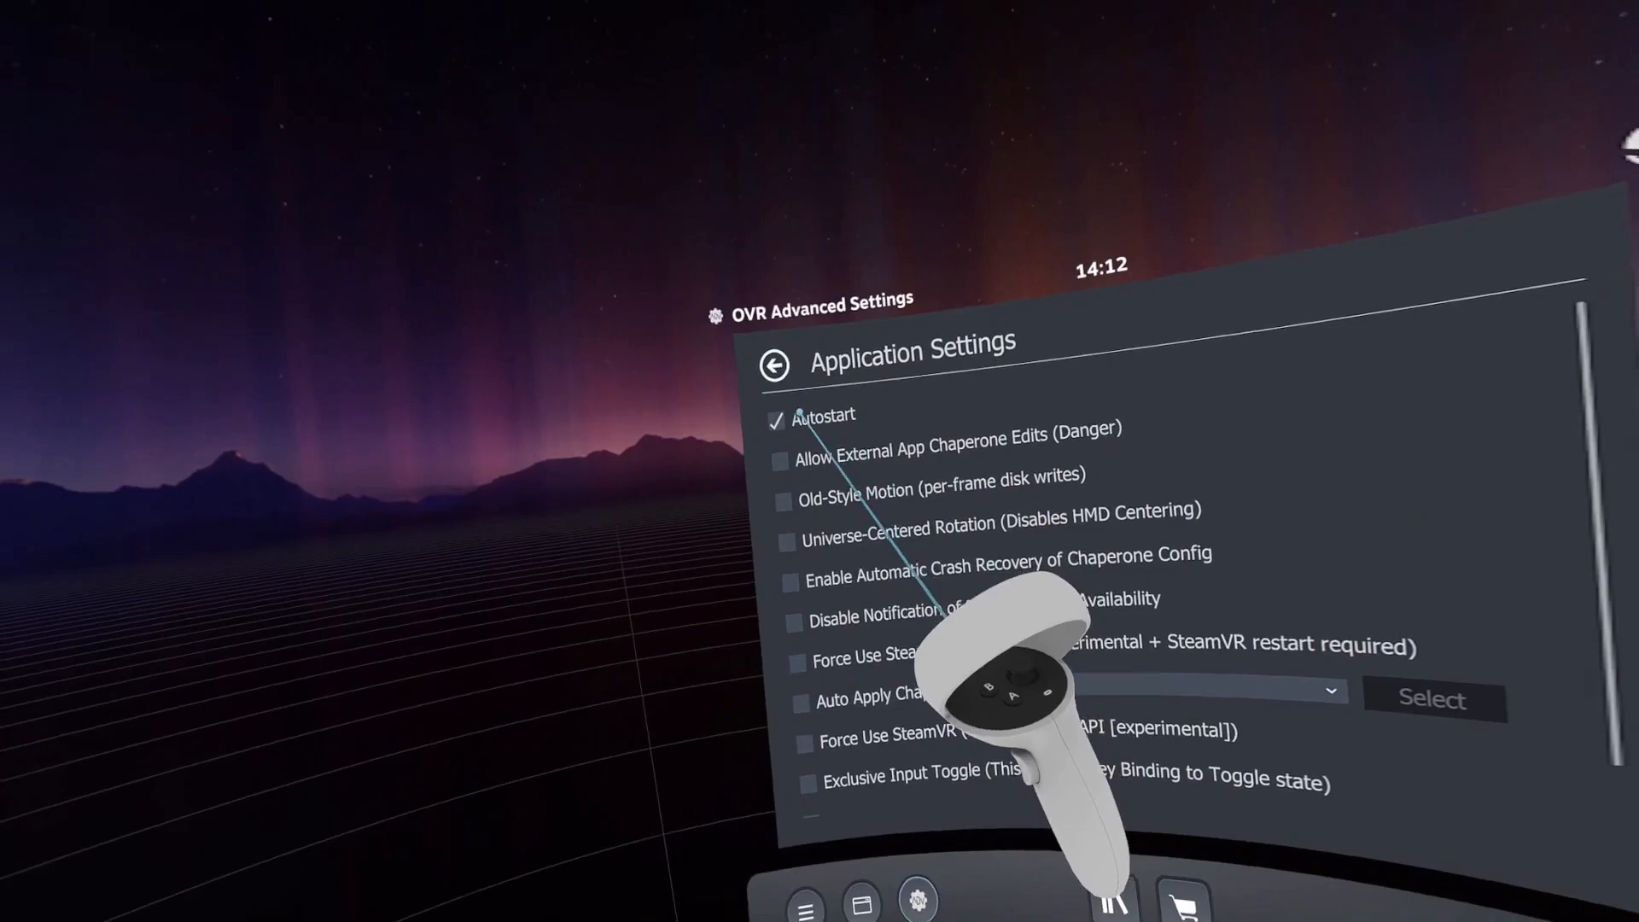